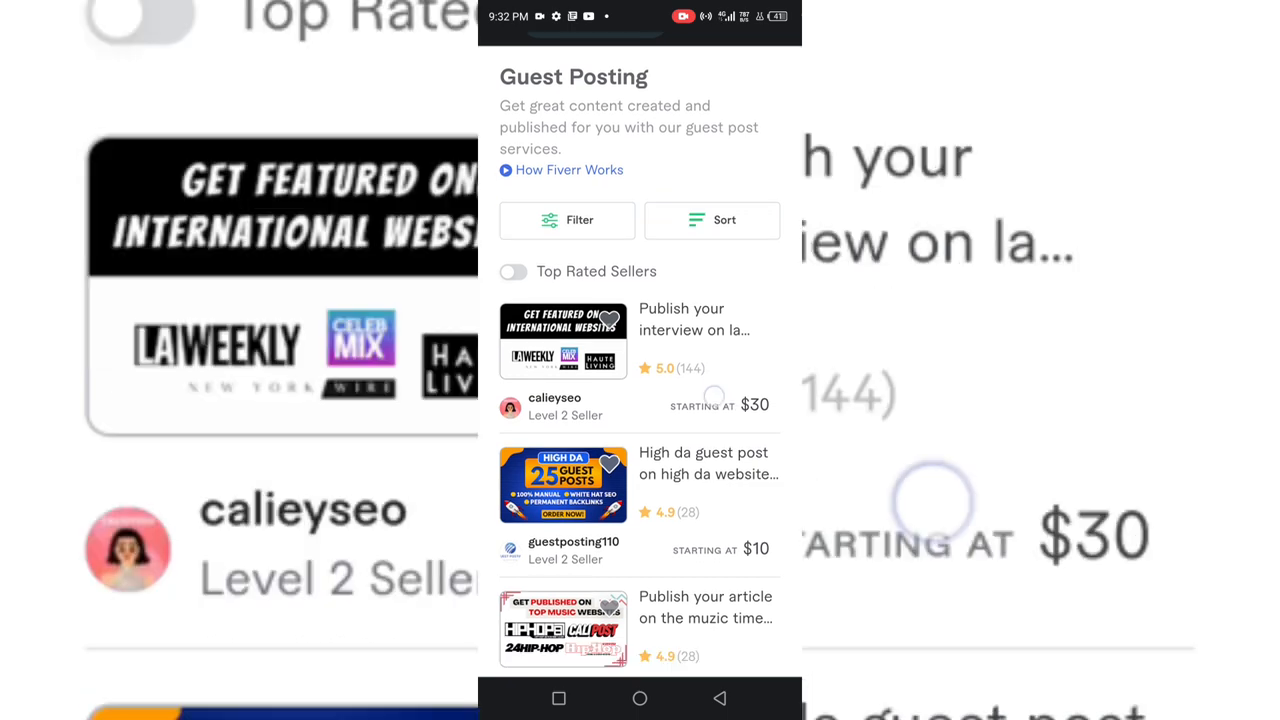
Scroll through Fiverr's Guest Posting gig listings and their prices.
scroll("down", 3)
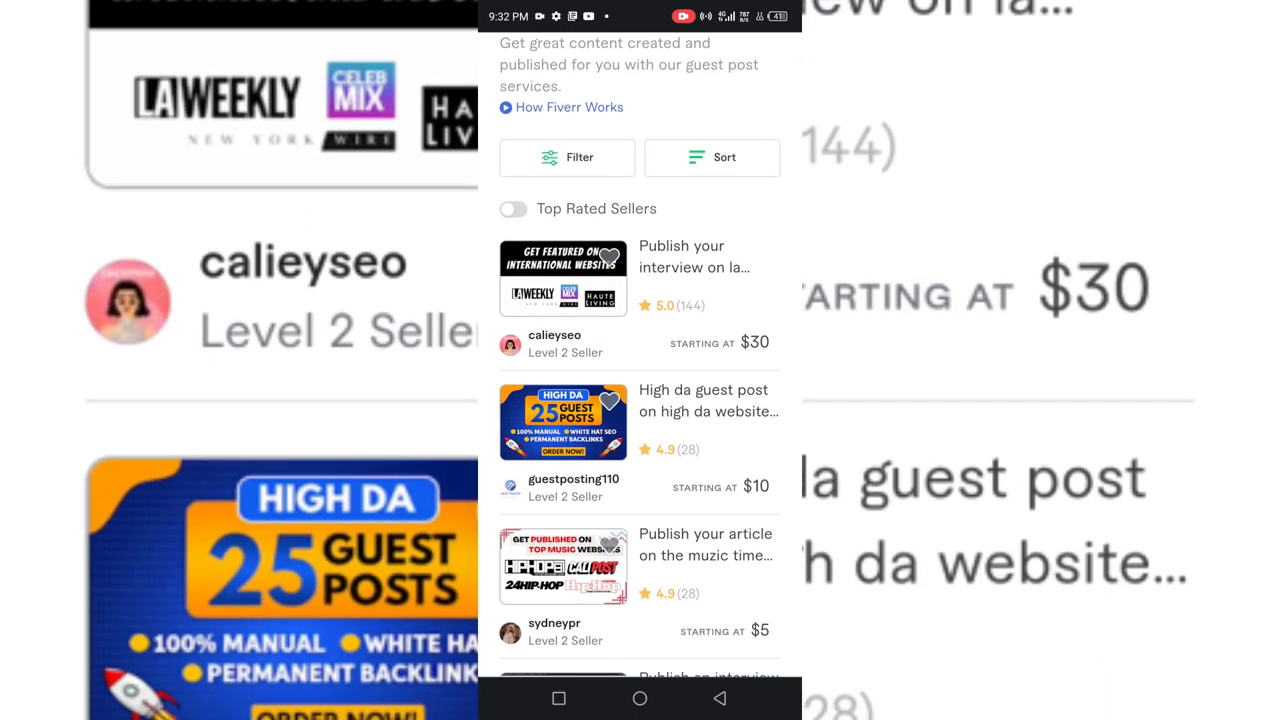
scroll("down", 3)
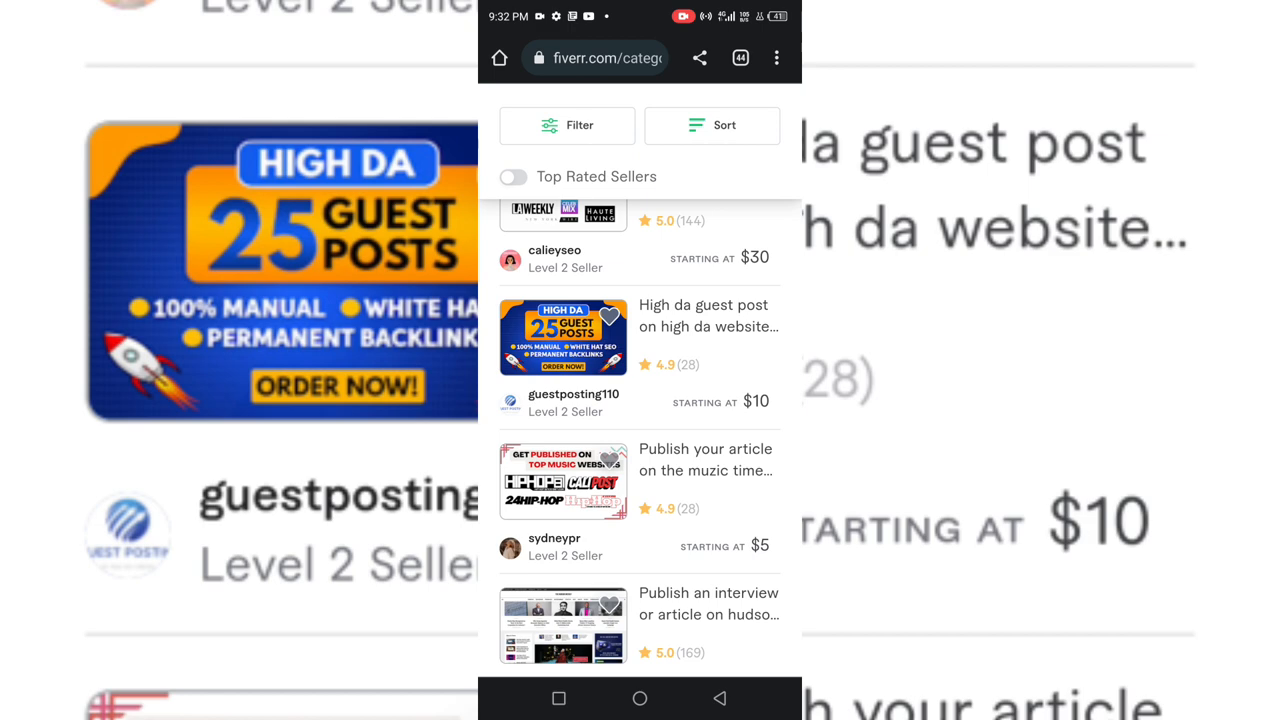
scroll("down", 3)
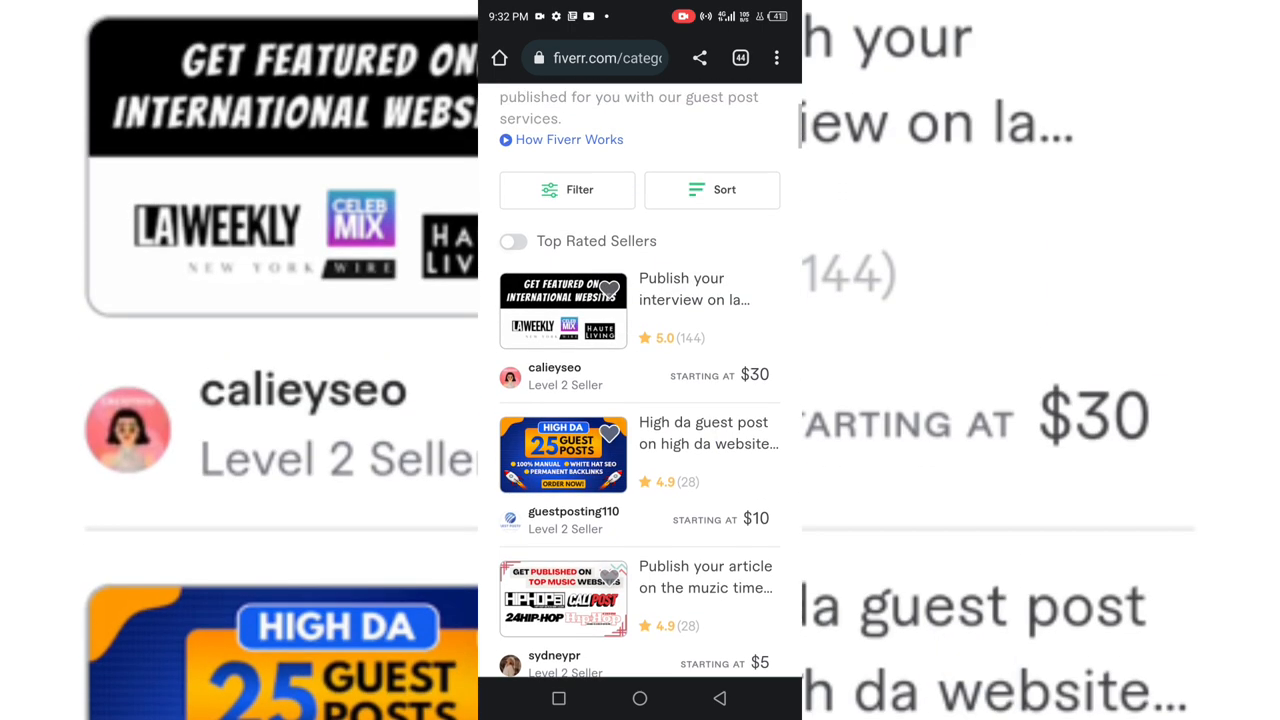
scroll("down", 3)
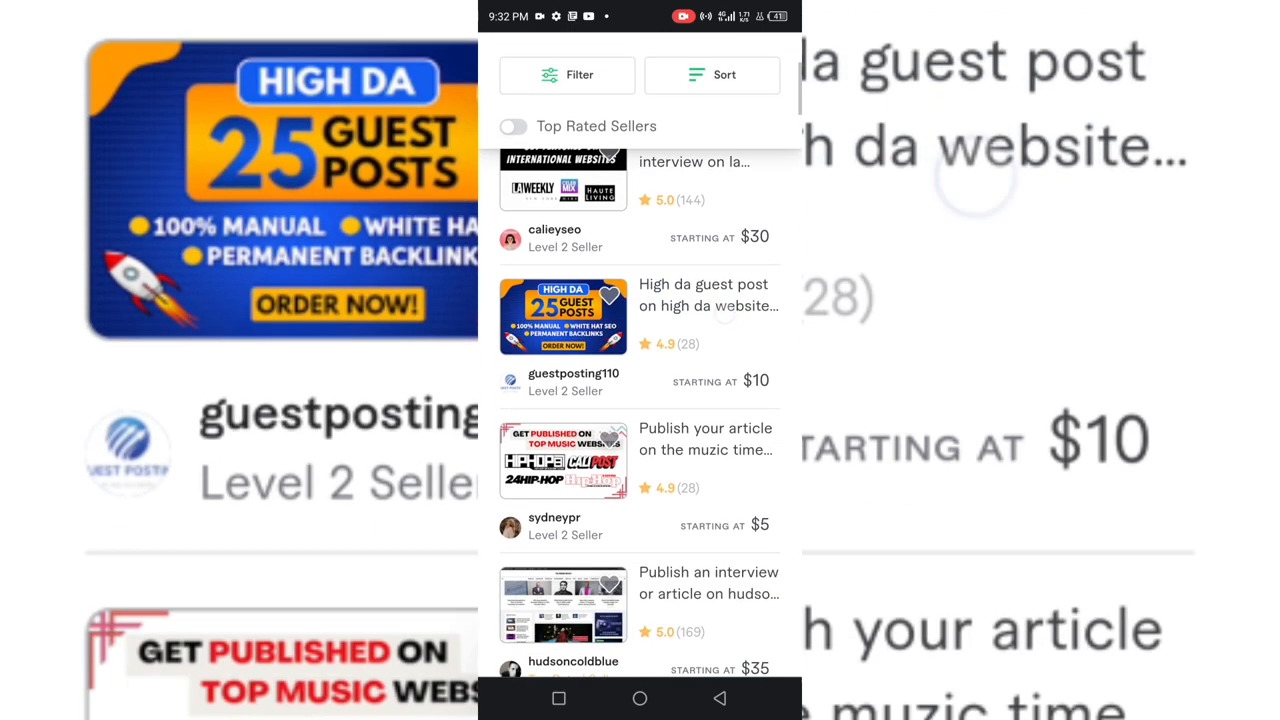
scroll("down", 3)
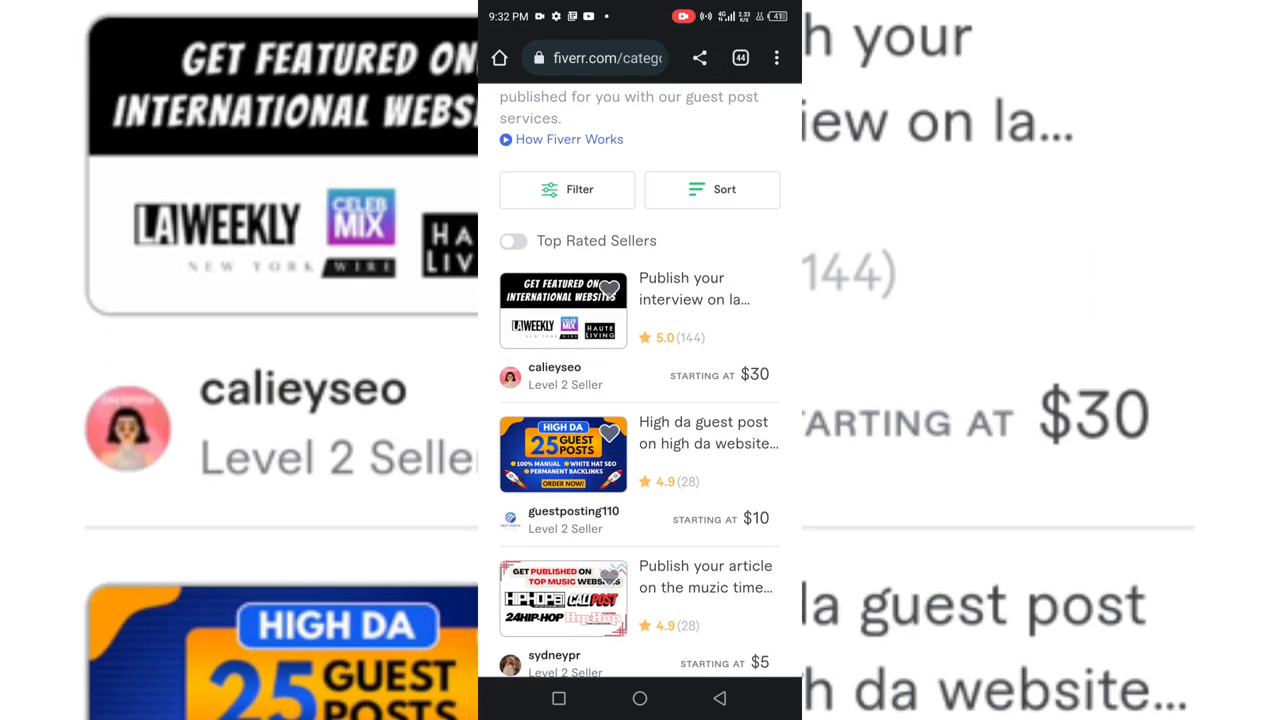
scroll("up", 3)
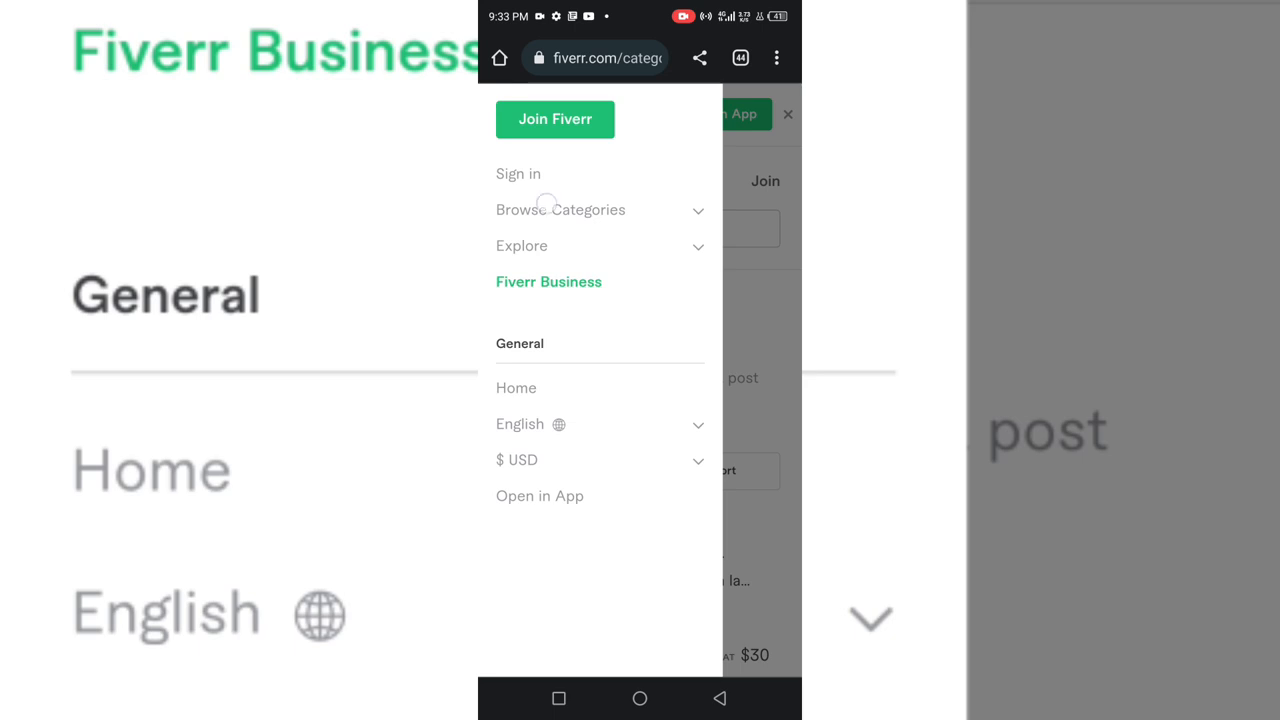
Expand Browse Categories, then Digital Marketing, and scroll its subcategories.
left_click(560, 210)
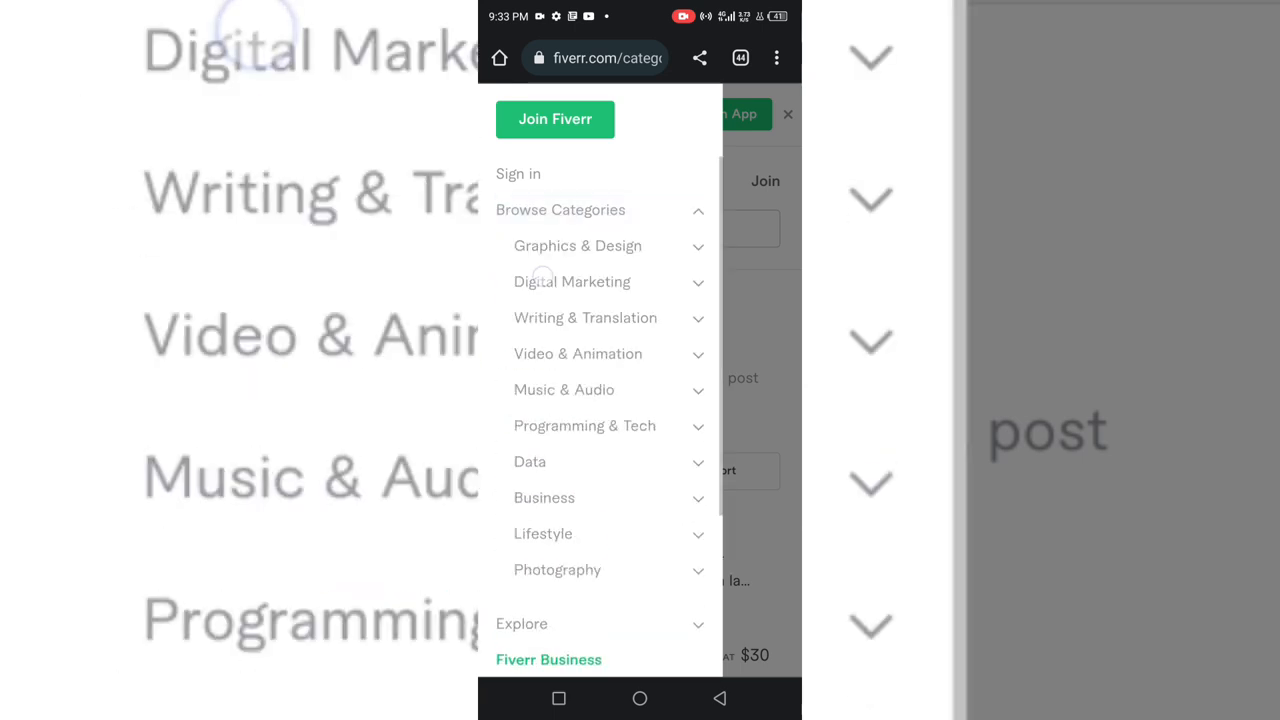
left_click(572, 280)
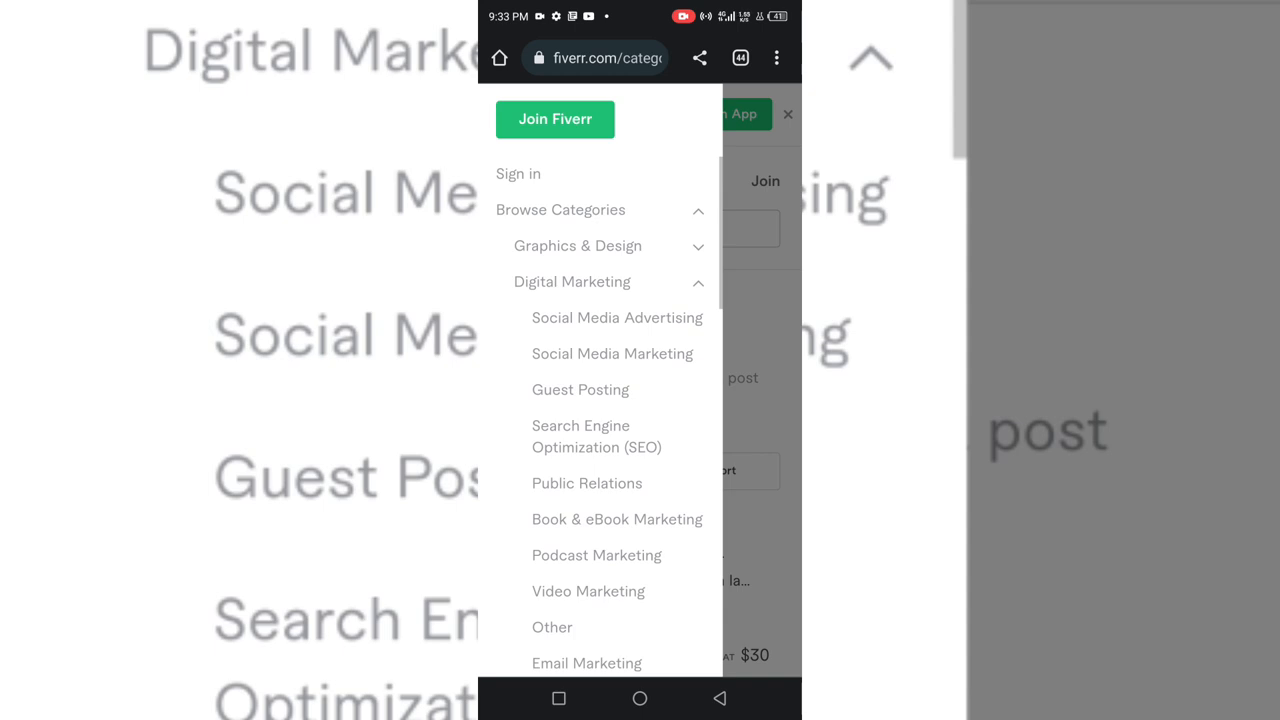
scroll("down", 3)
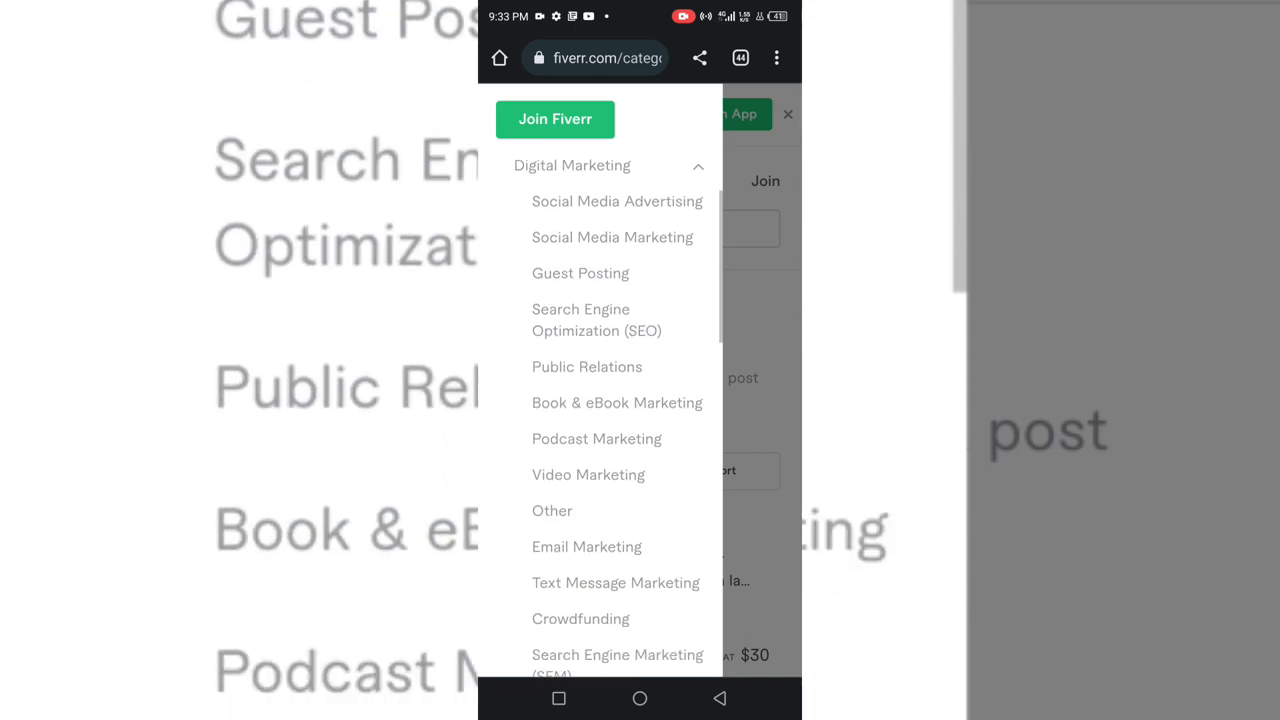
scroll("down", 3)
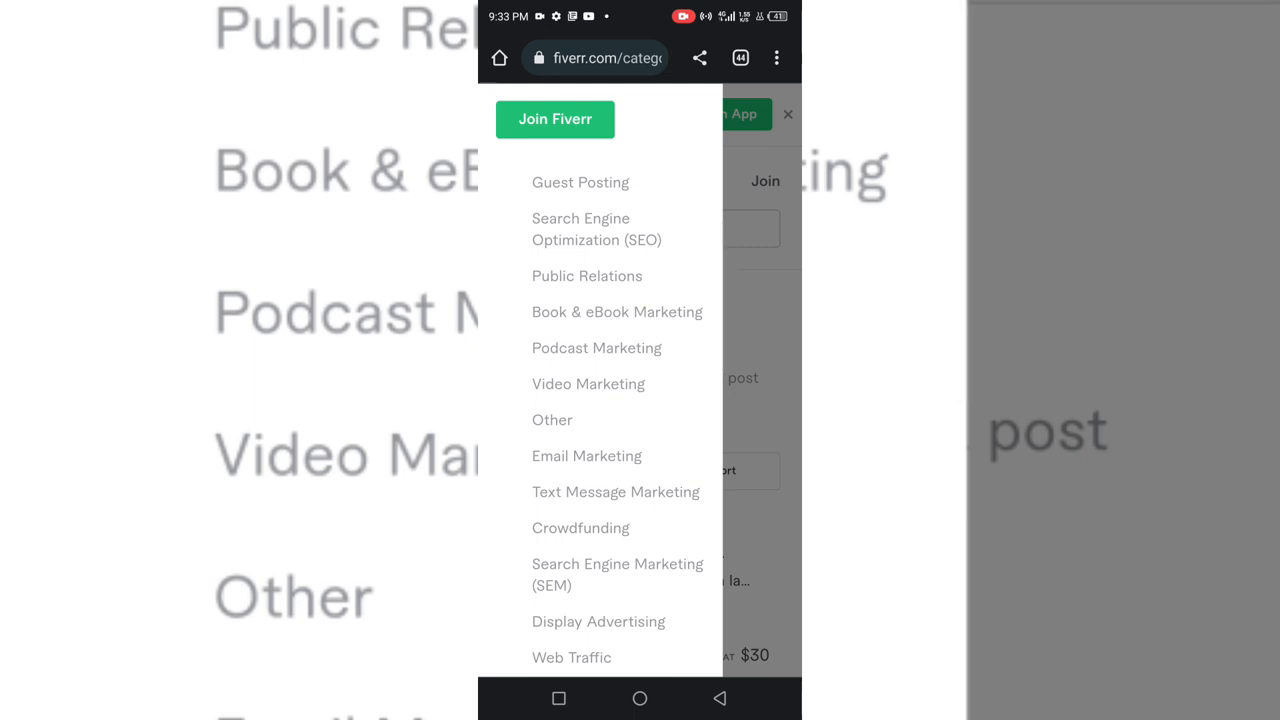
scroll("down", 3)
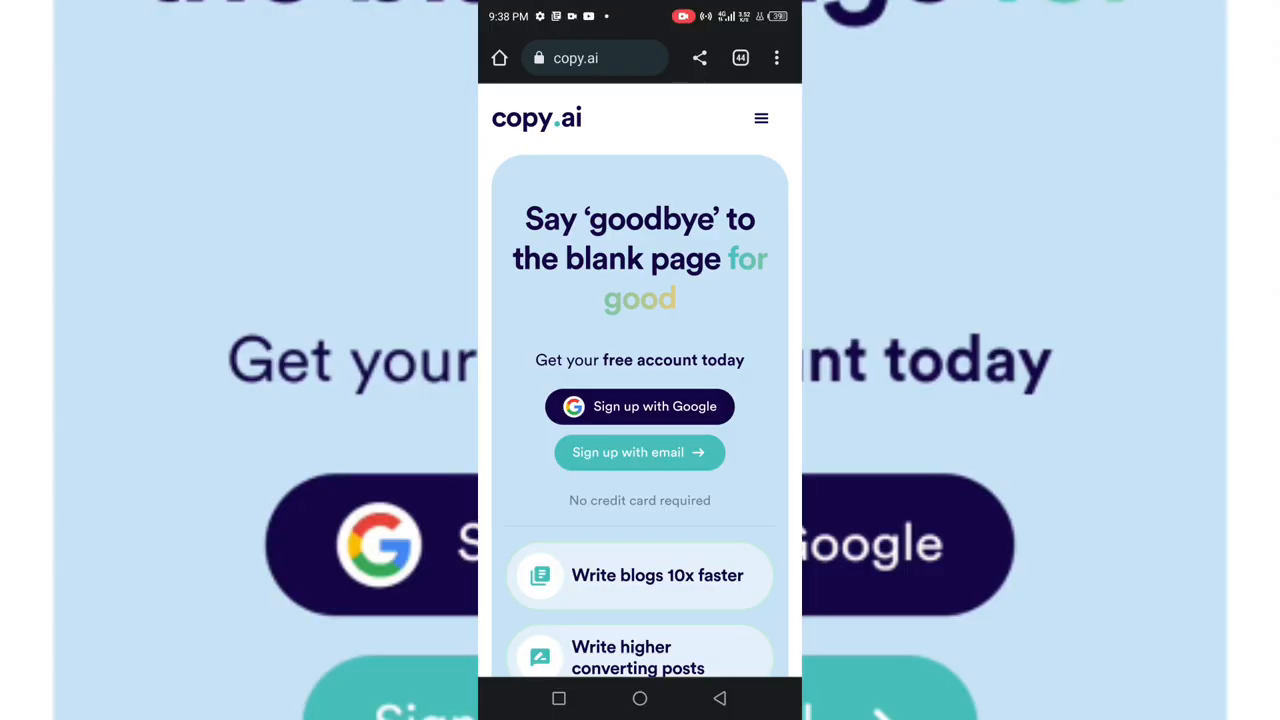
Scroll through copy.ai's use-case cards for blog, sales, ads and social content.
scroll("down", 3)
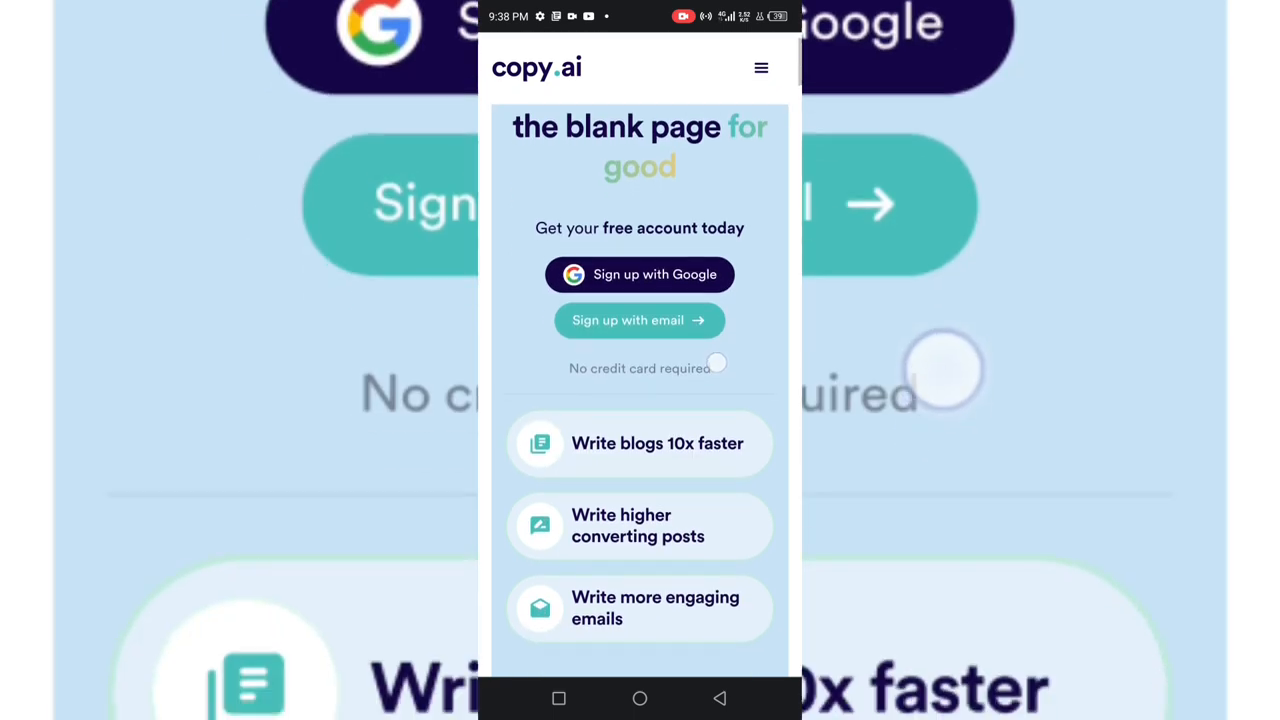
scroll("down", 3)
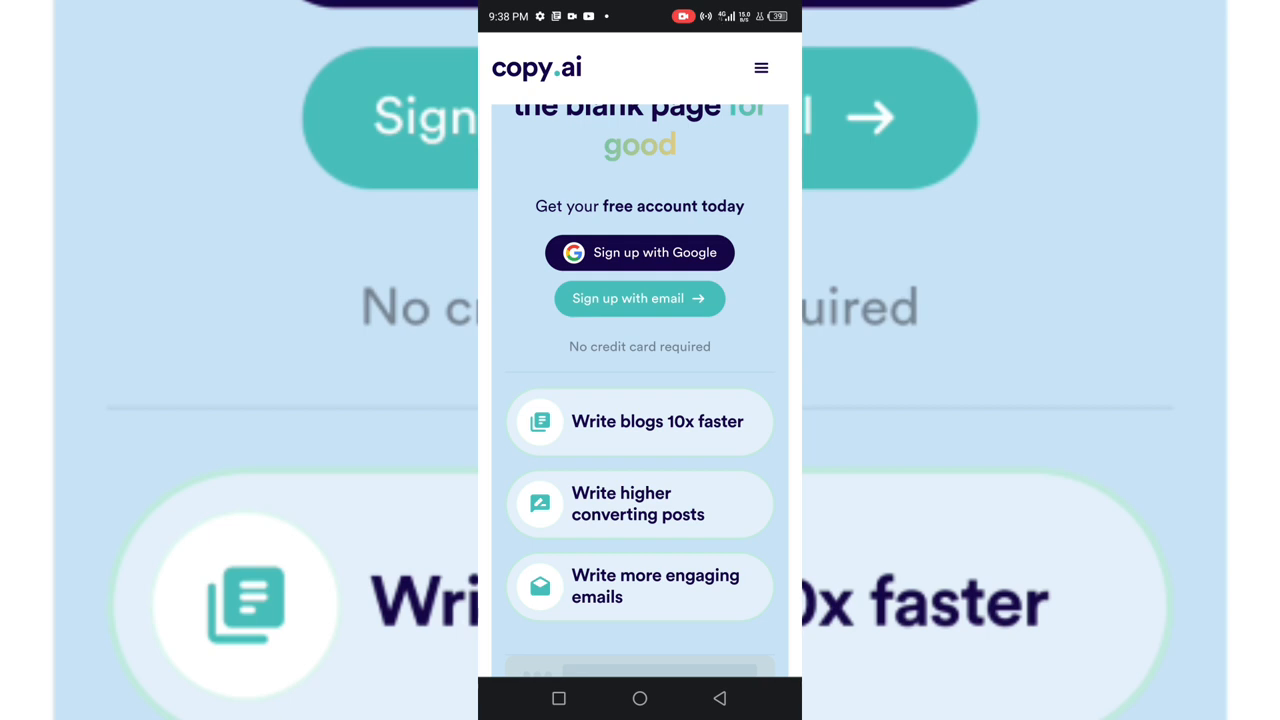
scroll("down", 3)
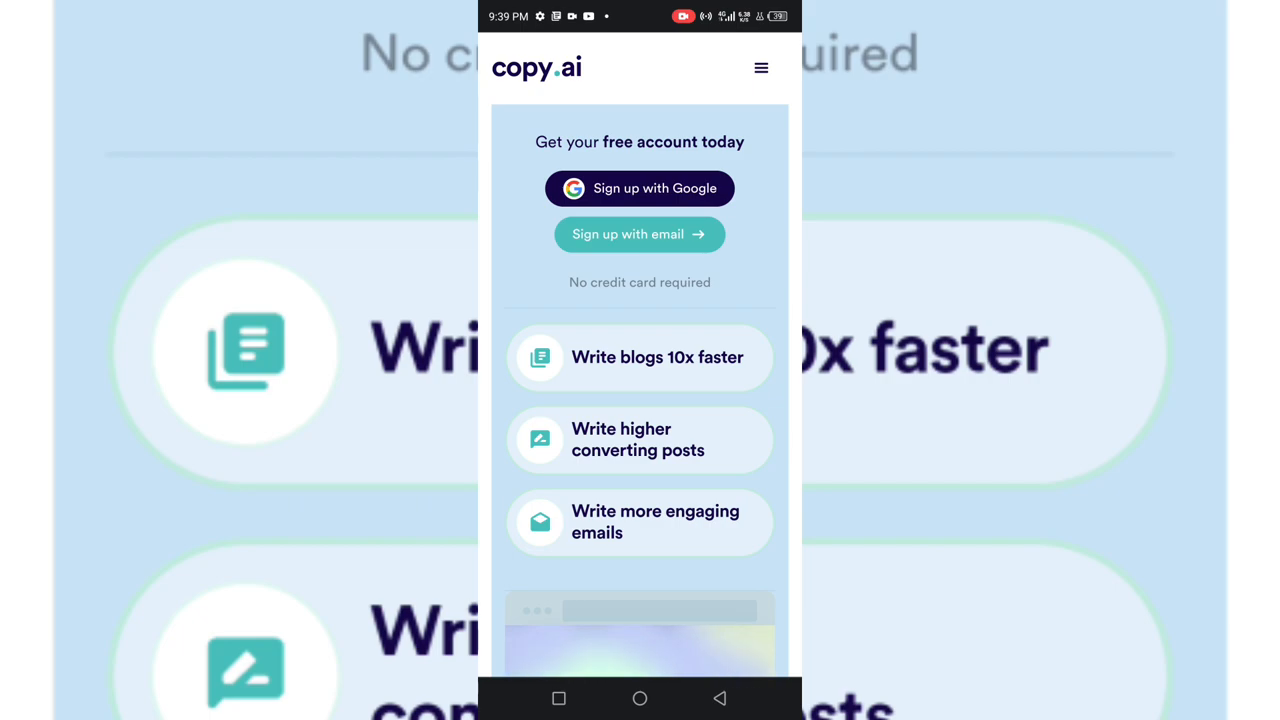
scroll("down", 3)
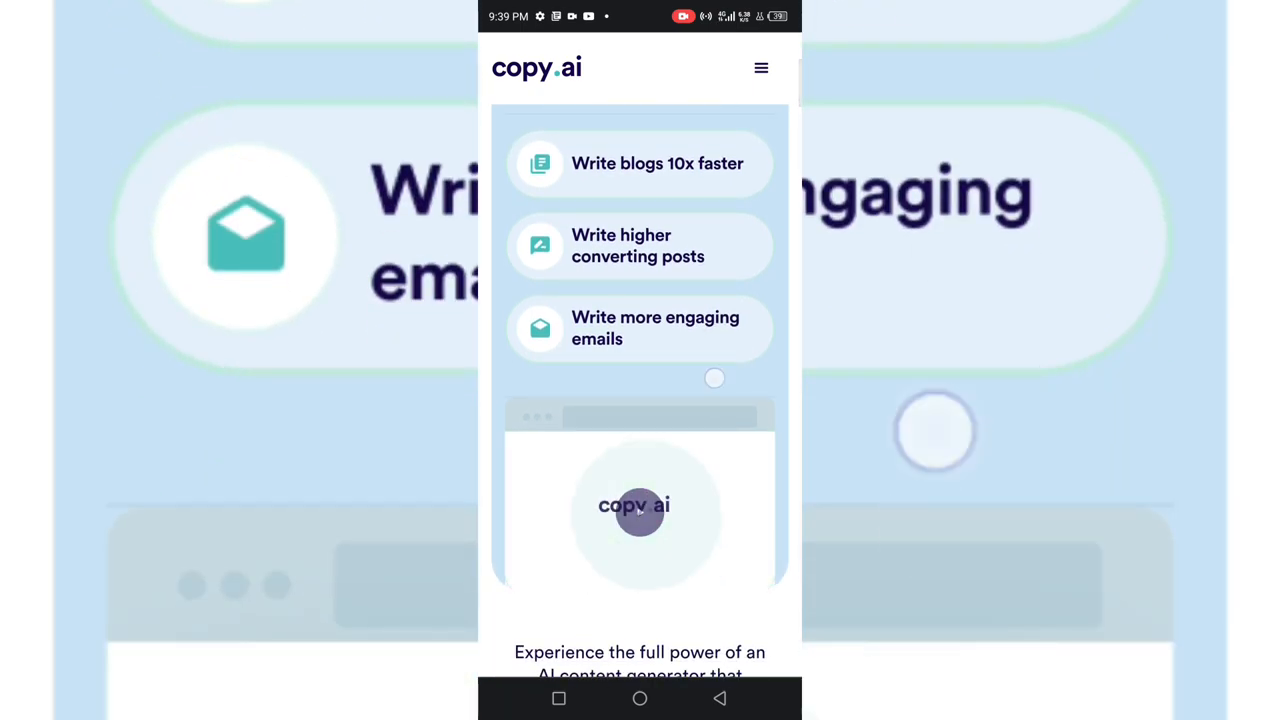
scroll("down", 3)
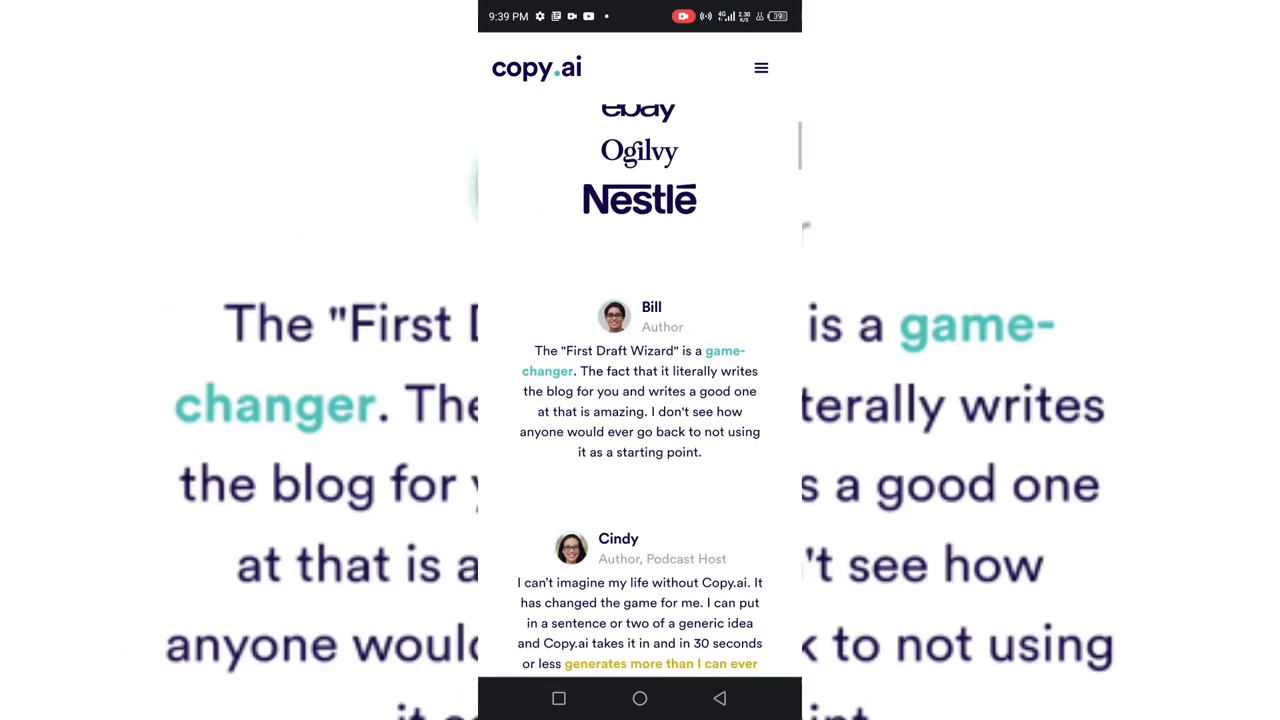
scroll("down", 3)
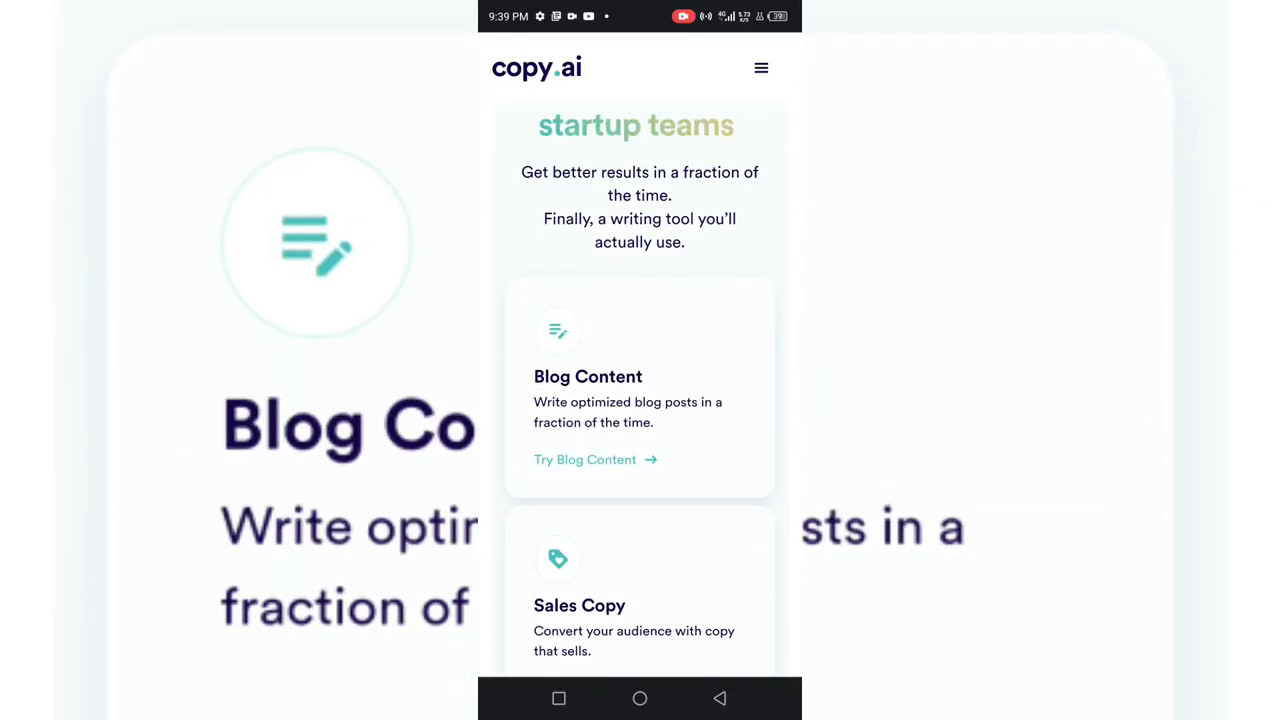
Continue past eCommerce and website copy cards down to the How it works section.
scroll("down", 3)
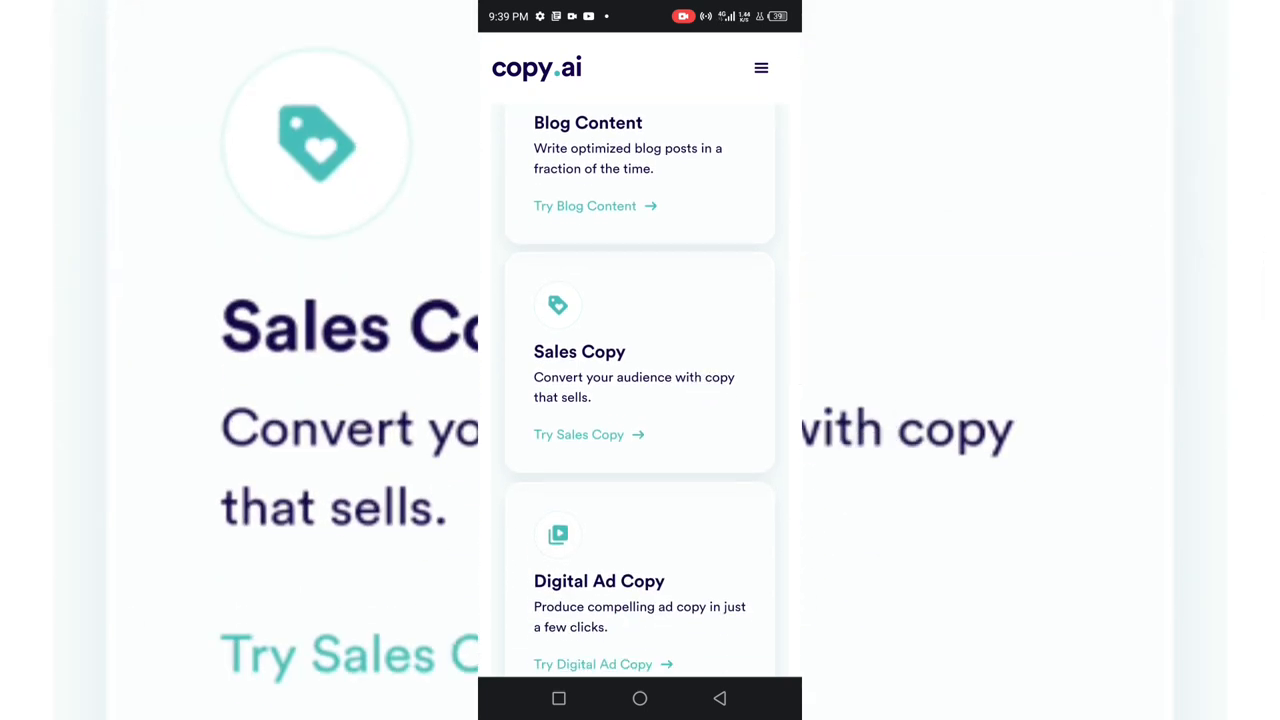
scroll("down", 3)
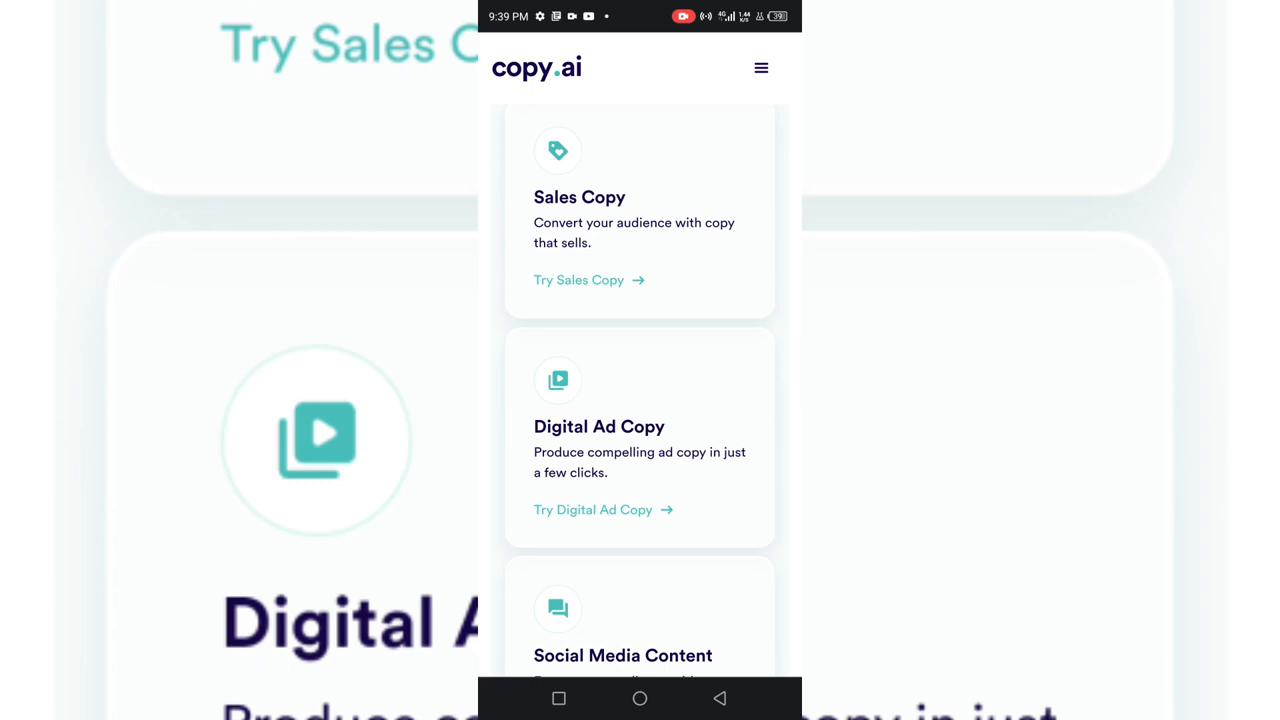
scroll("down", 3)
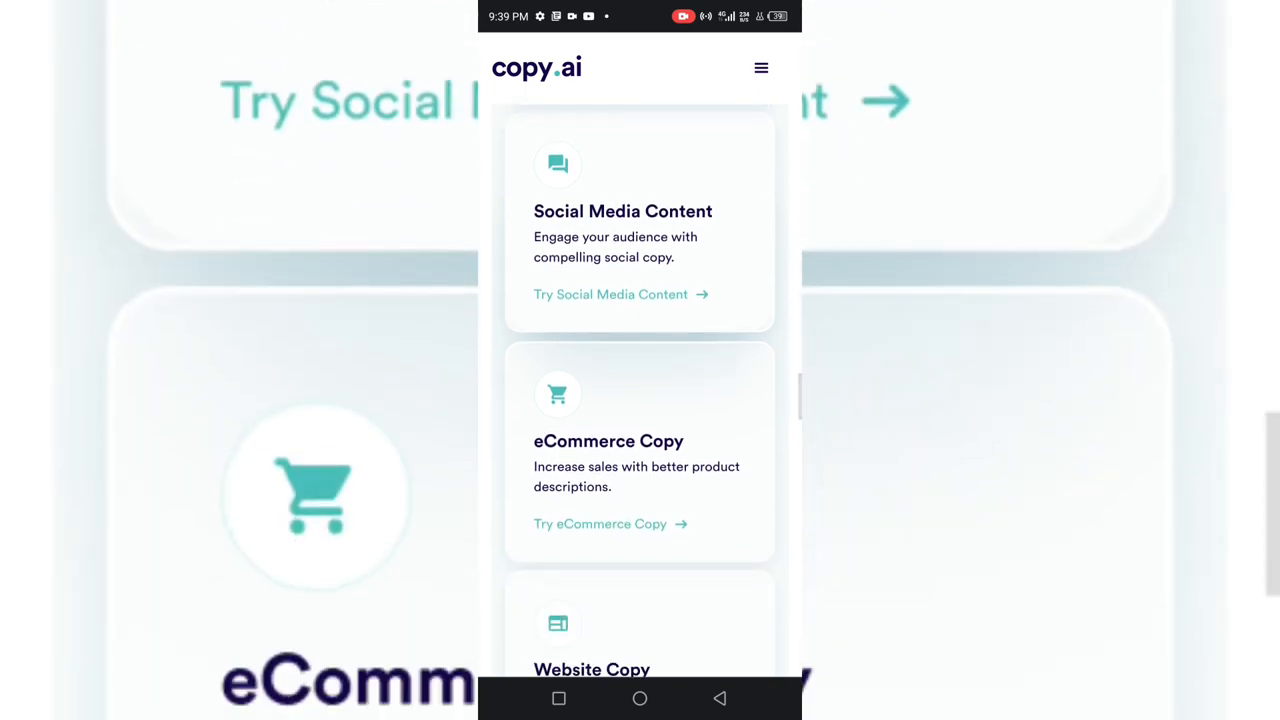
scroll("down", 3)
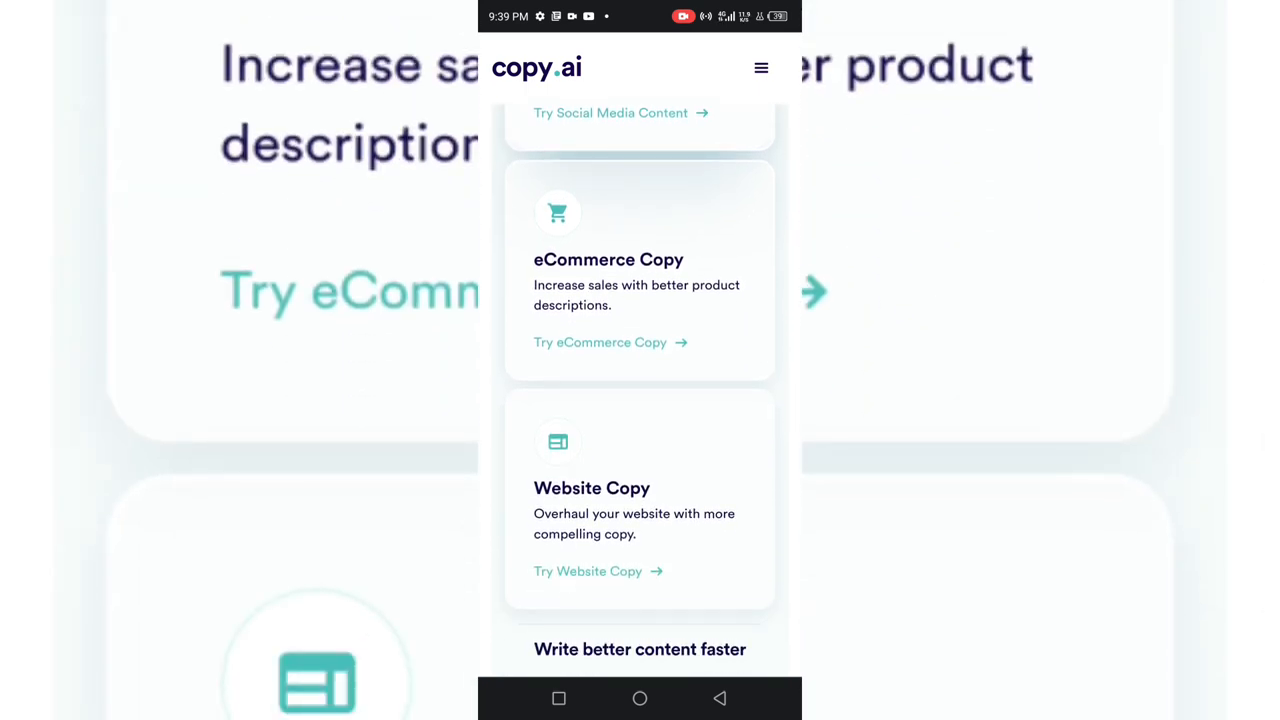
scroll("down", 3)
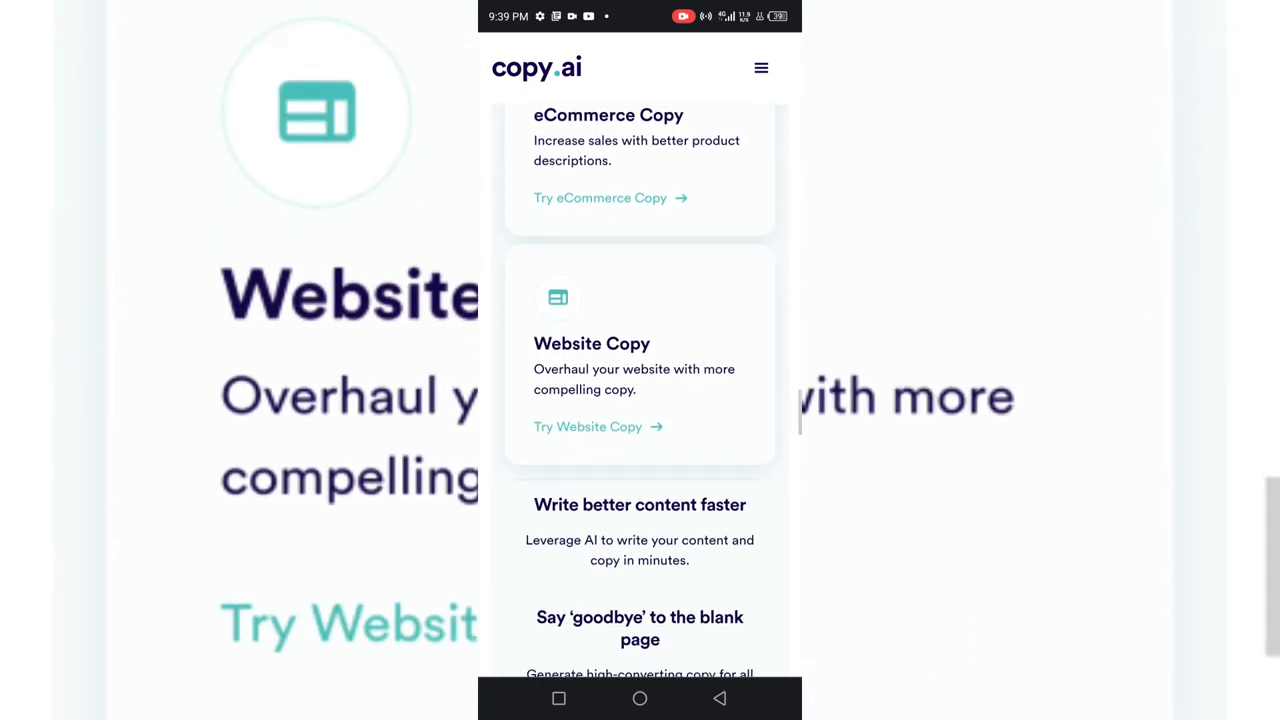
scroll("down", 3)
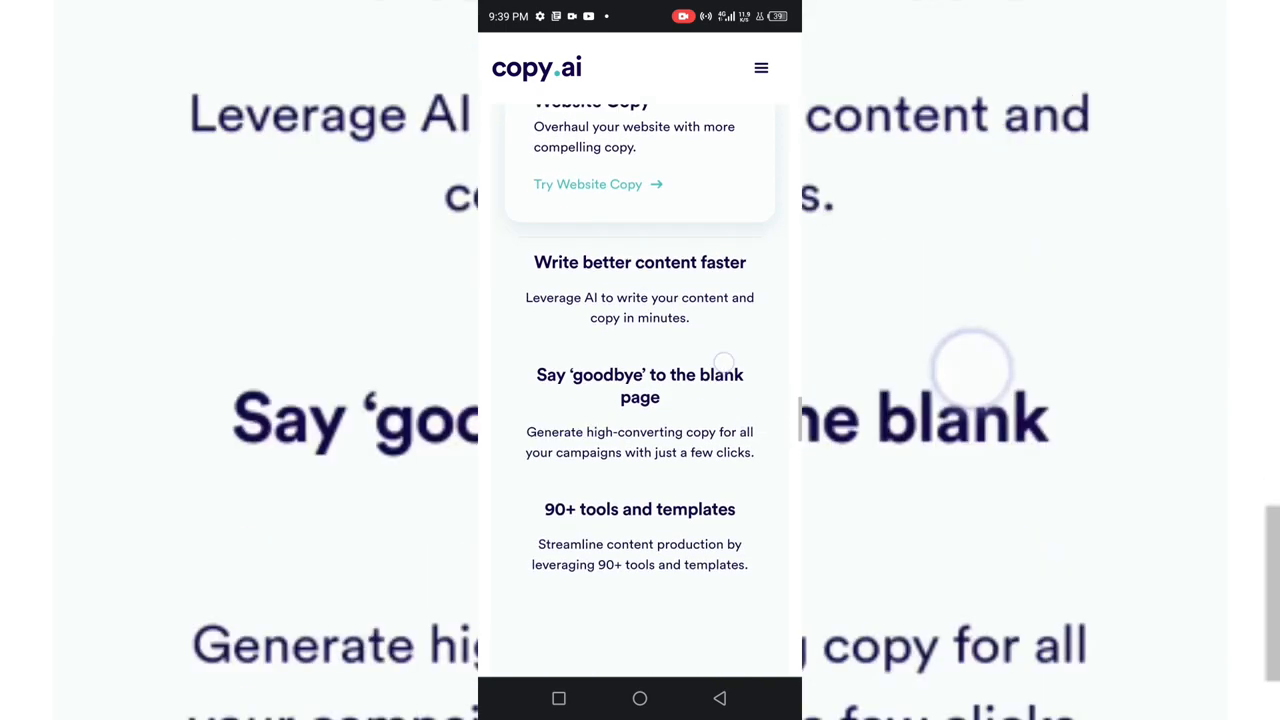
scroll("down", 3)
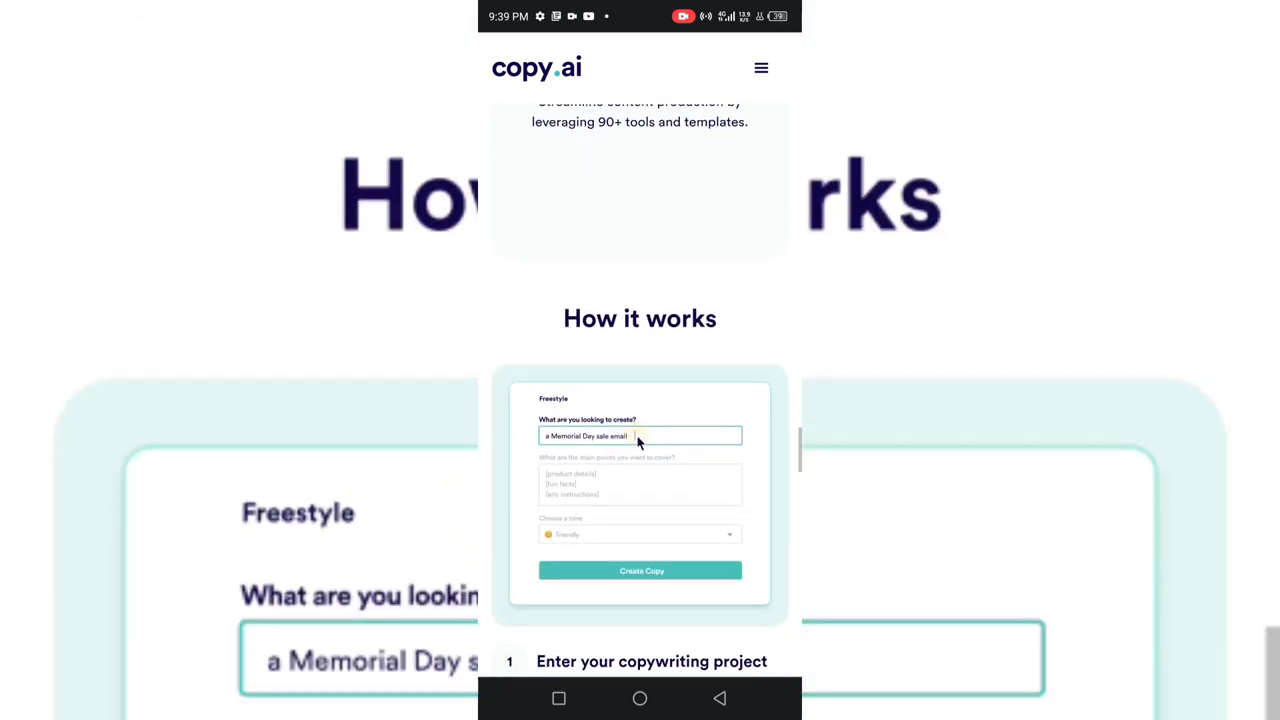
Scroll through How it works steps 1–4 down to the footer links.
scroll("down", 3)
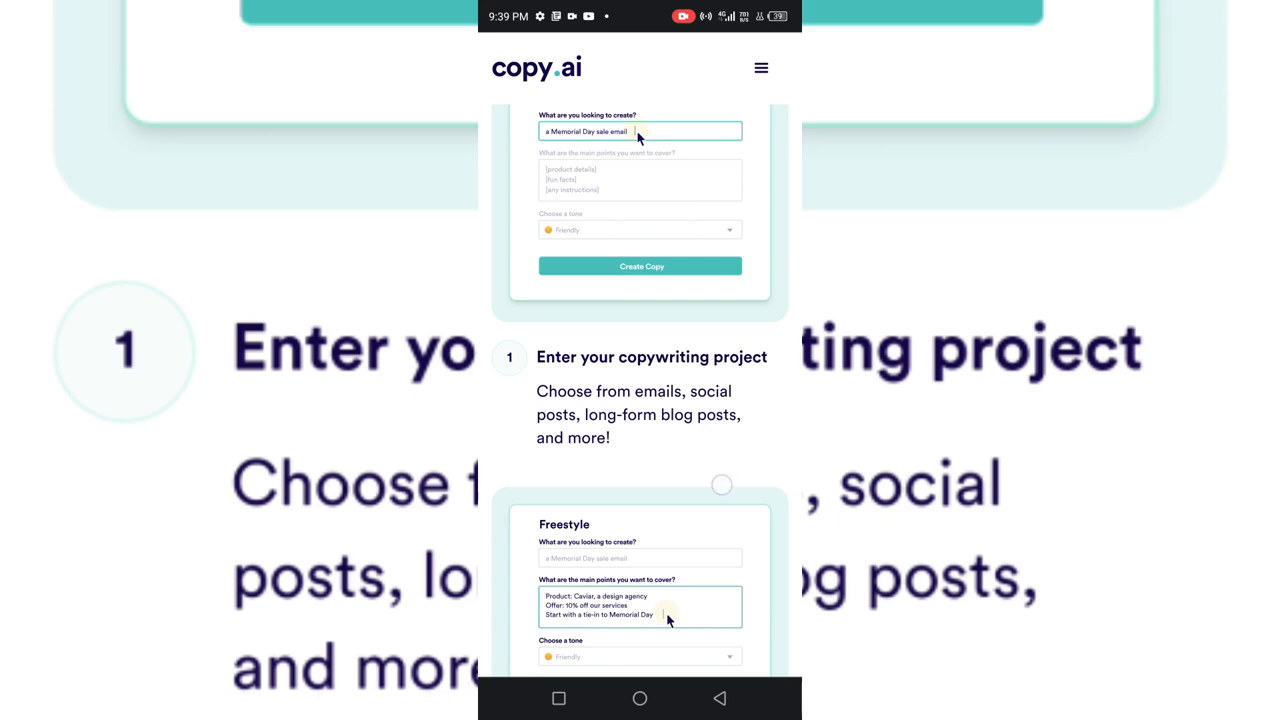
scroll("down", 3)
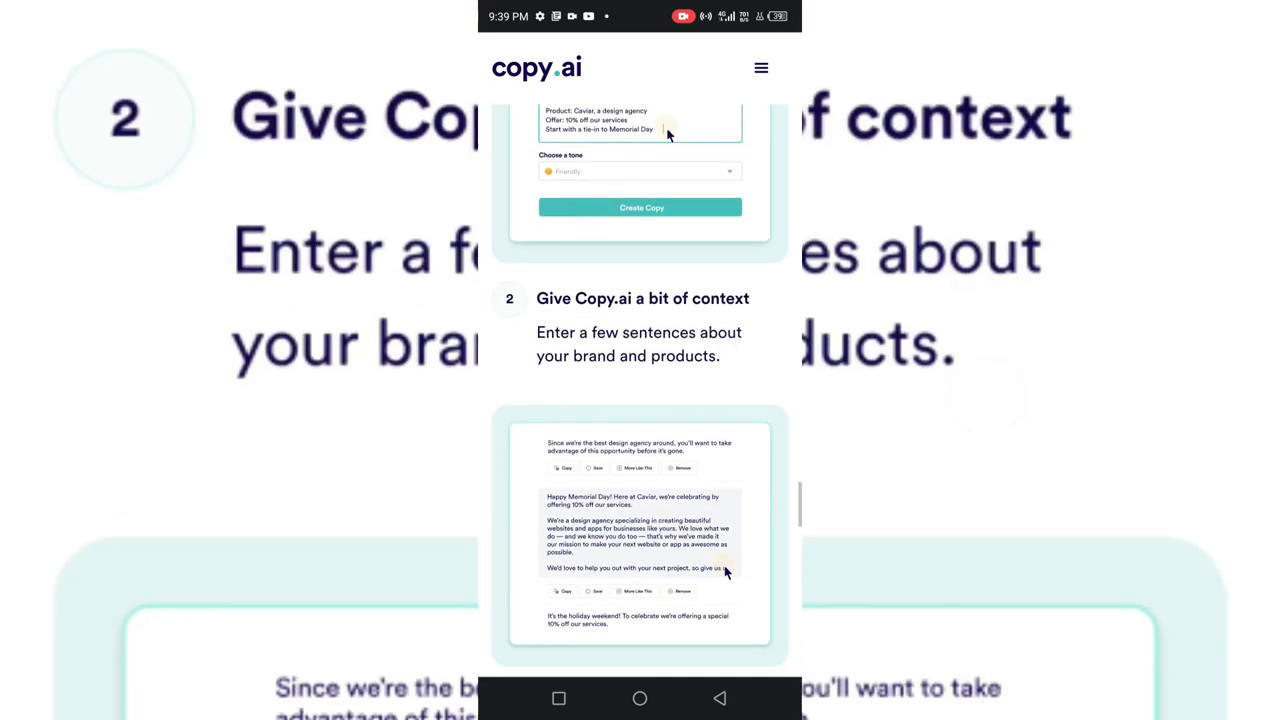
scroll("down", 3)
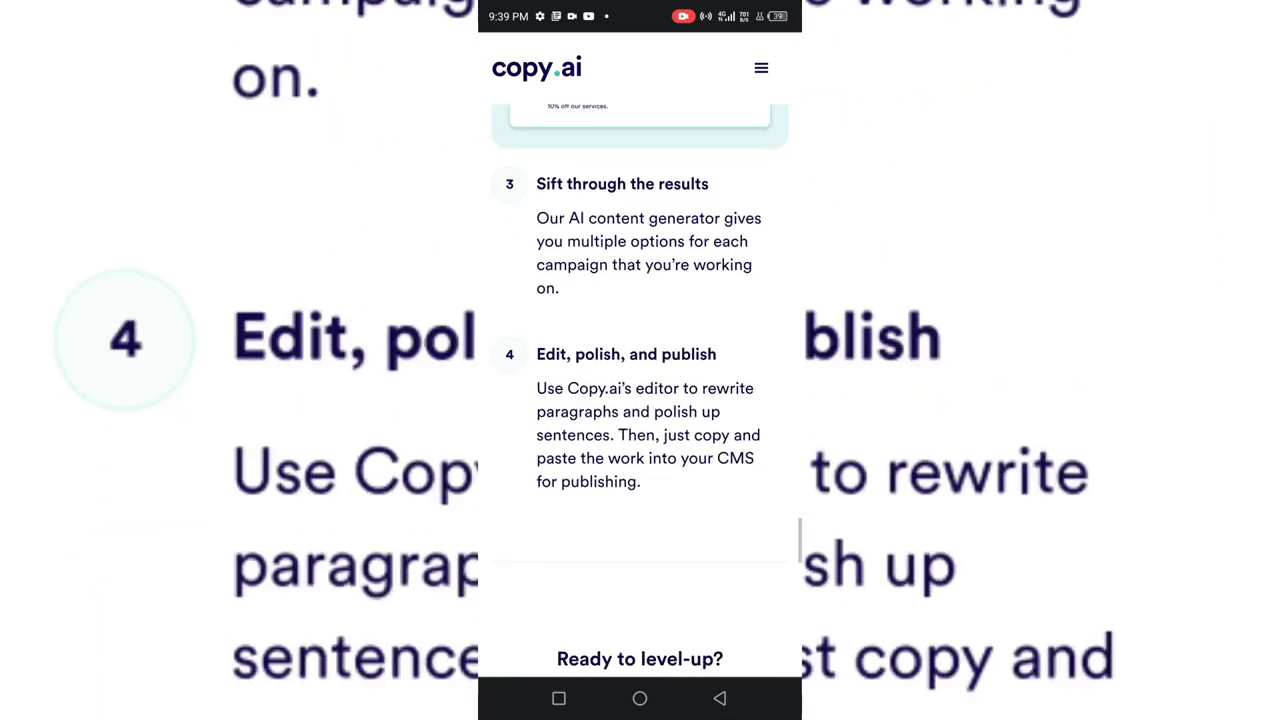
scroll("down", 3)
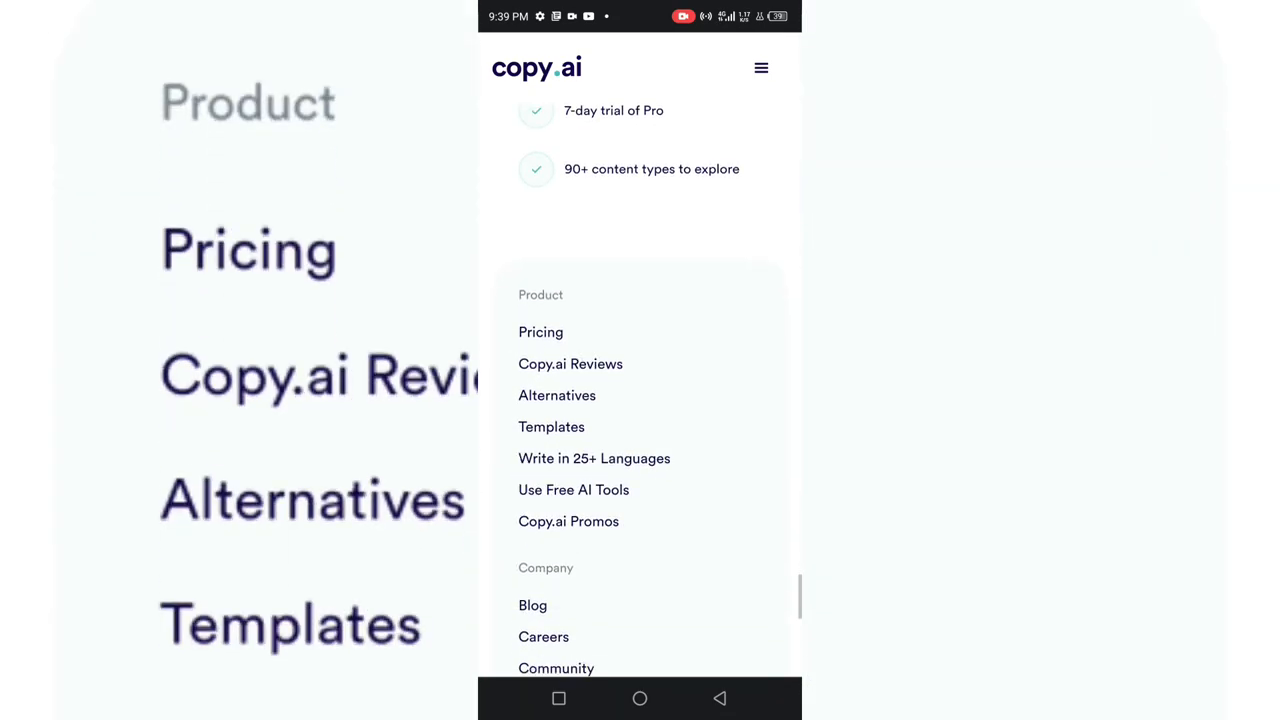
Scroll the footer before bringing up copy.ai's site menu.
scroll("down", 3)
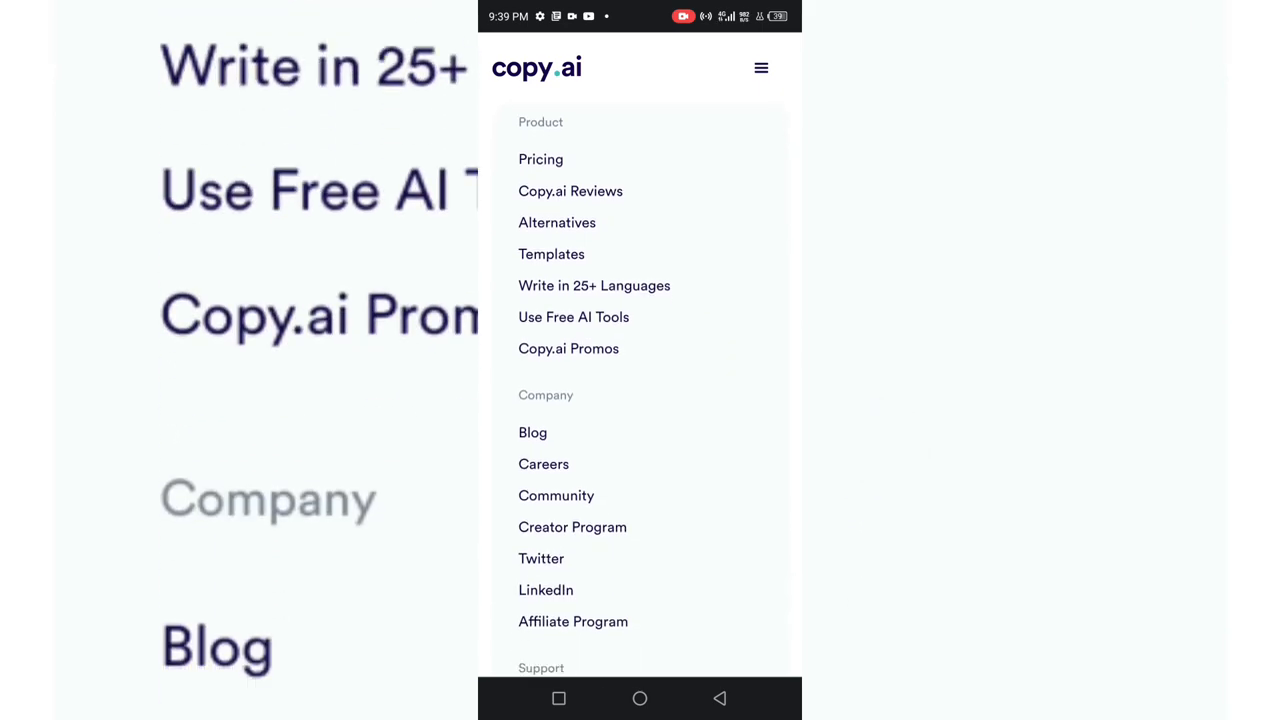
scroll("down", 3)
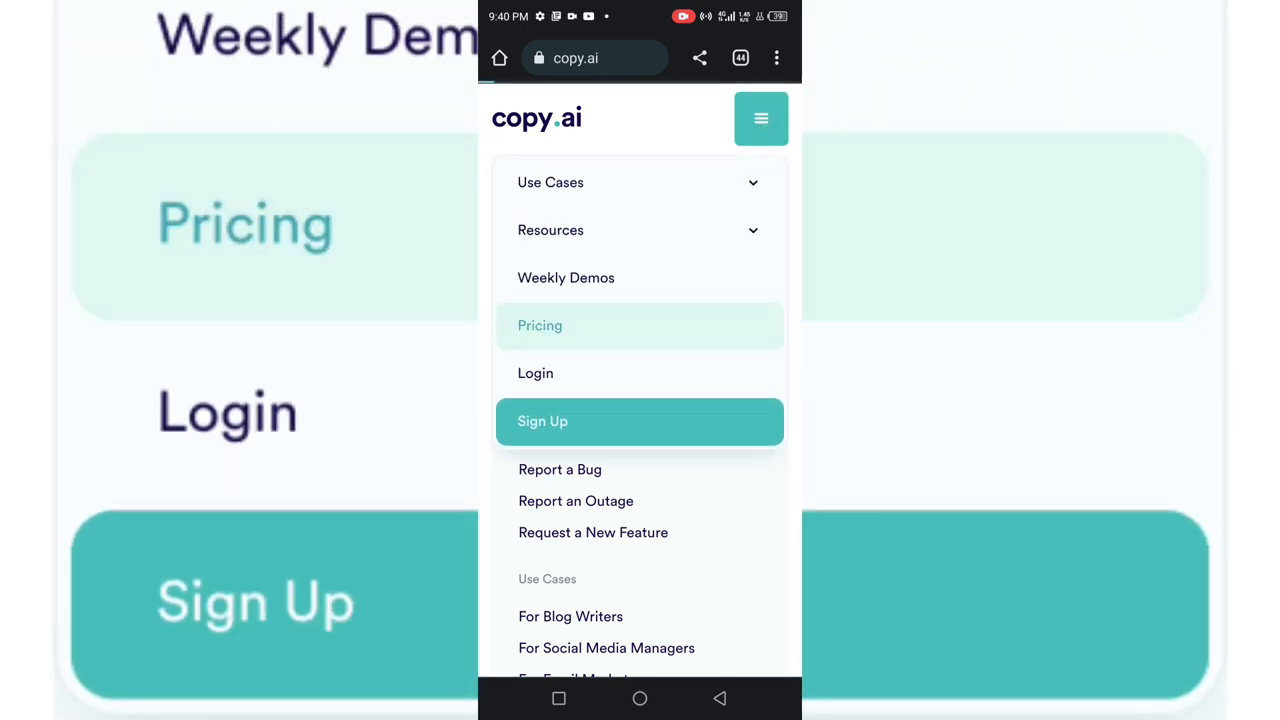
Go to the Pricing page and scroll down past testimonials to the FAQ.
left_click(540, 324)
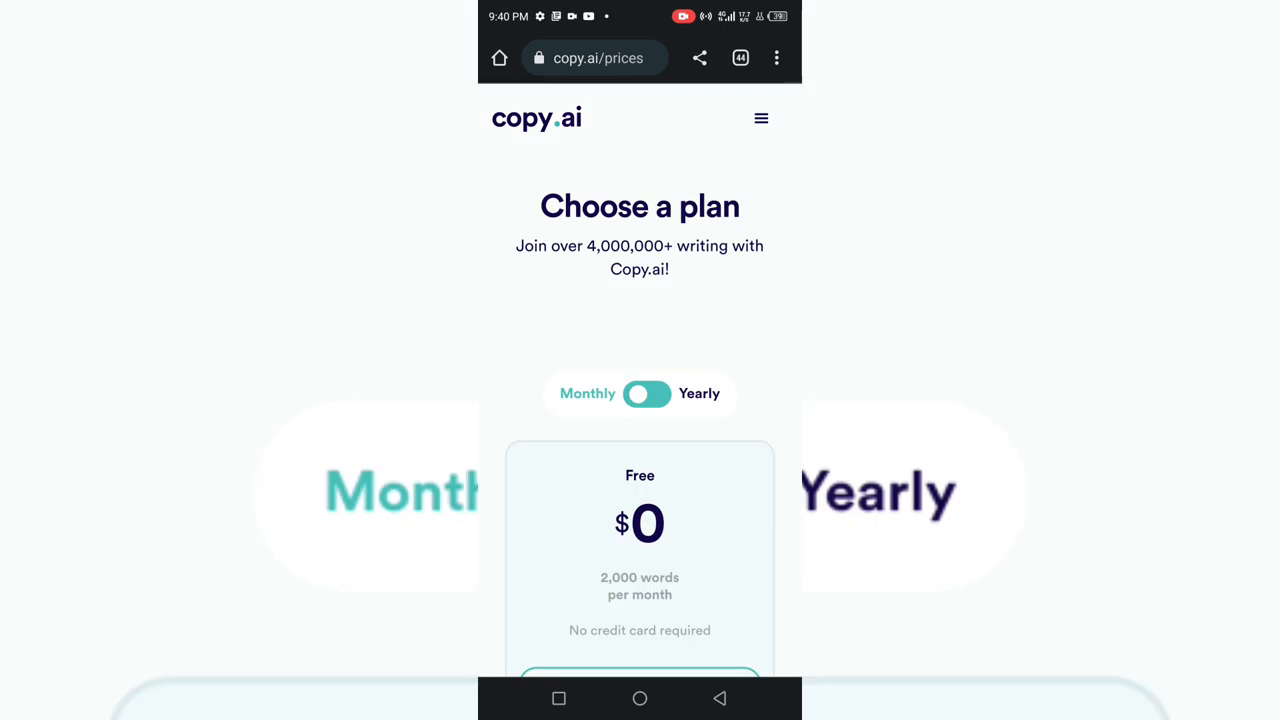
left_click(760, 116)
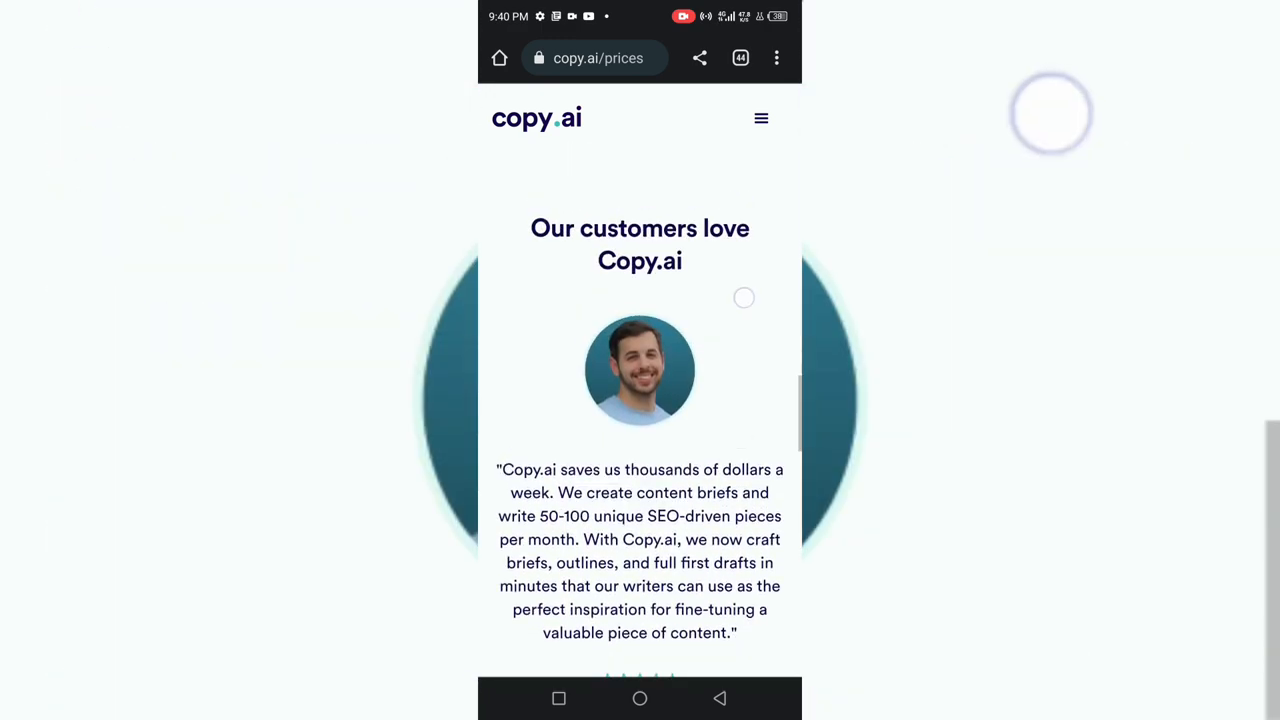
scroll("down", 3)
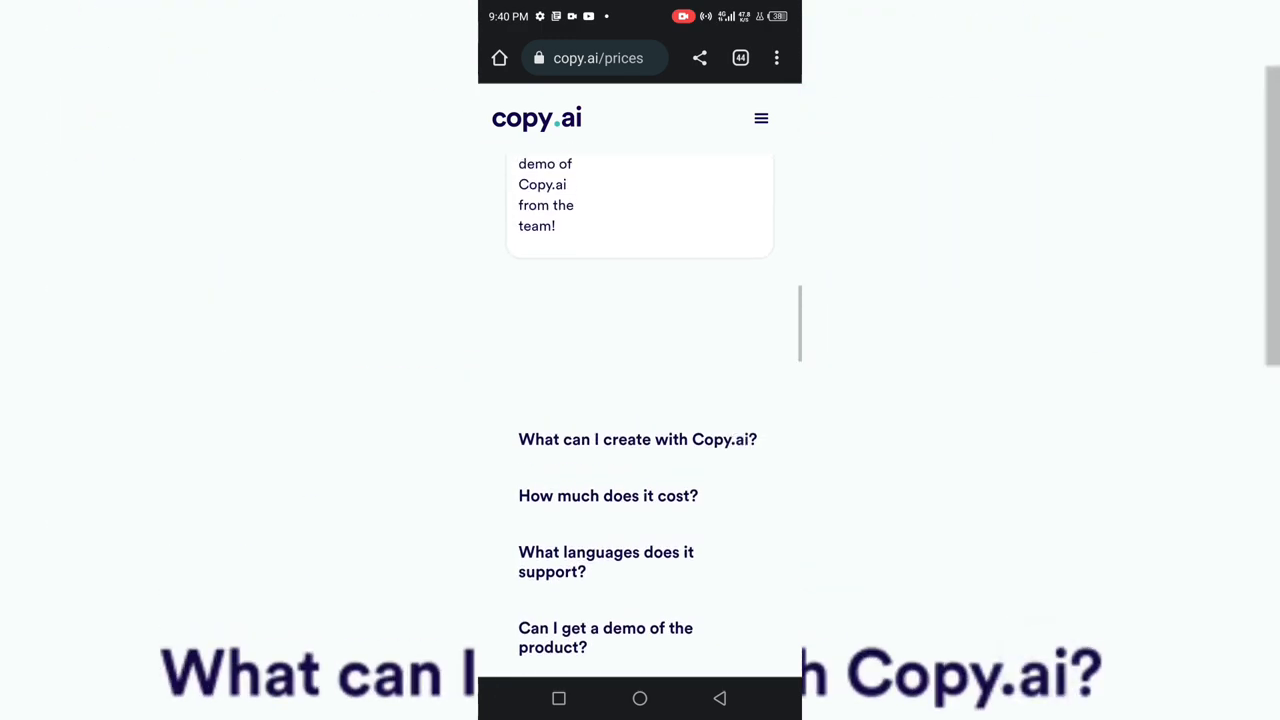
Expand the FAQ answer to 'What can I create with Copy.ai?'.
left_click(636, 440)
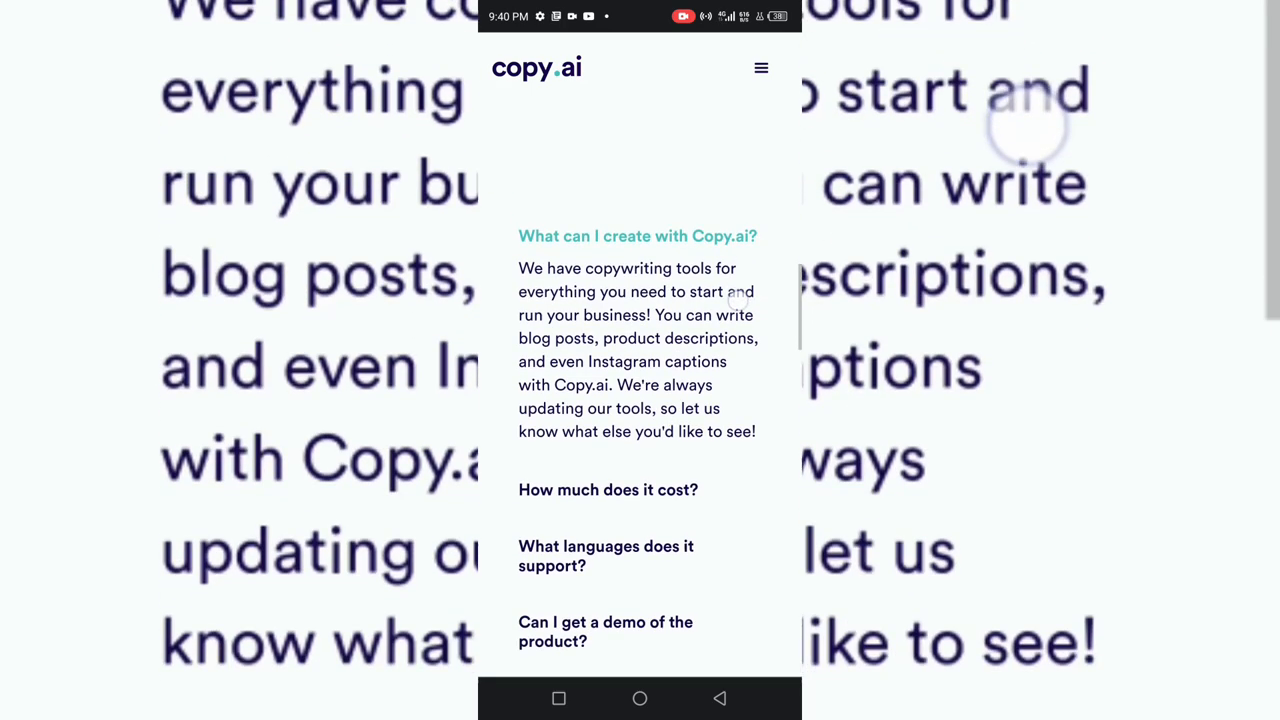
scroll("down", 3)
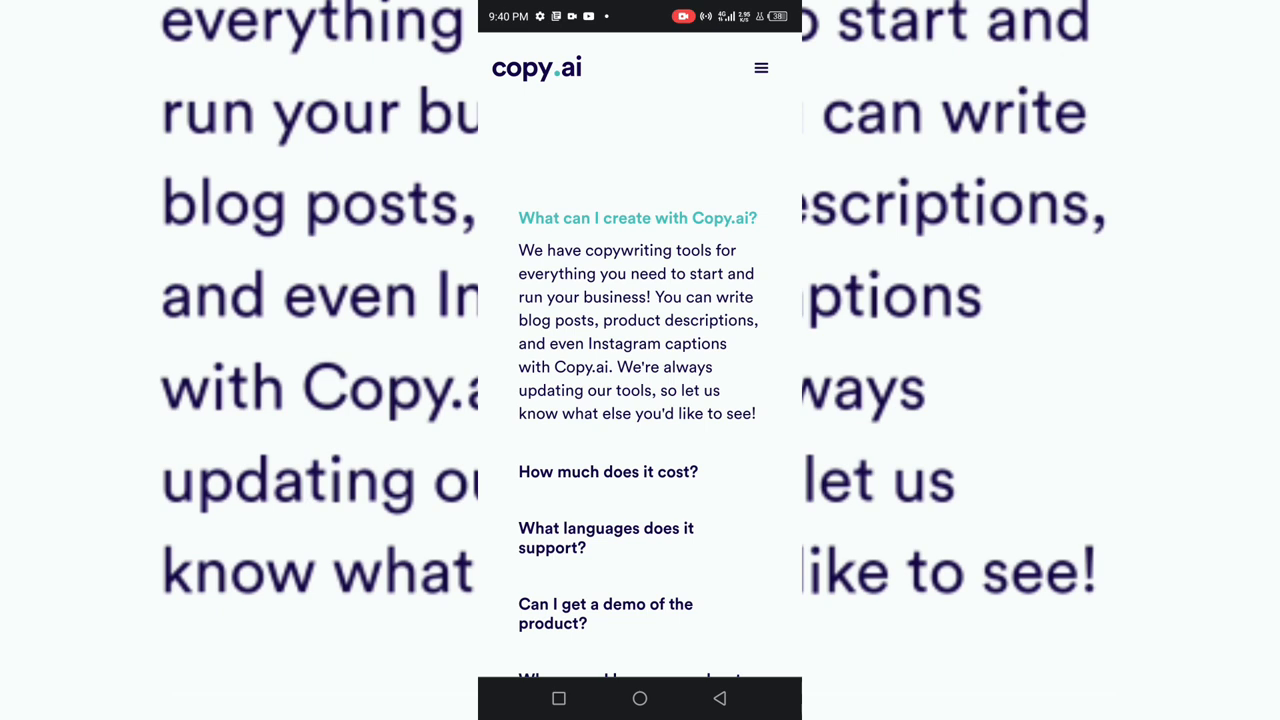